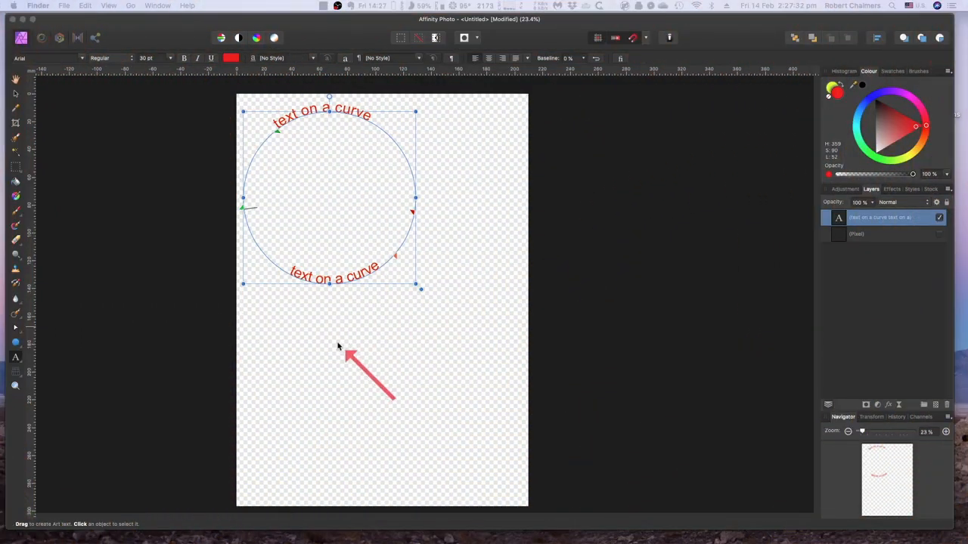
pyautogui.moveTo(366, 342)
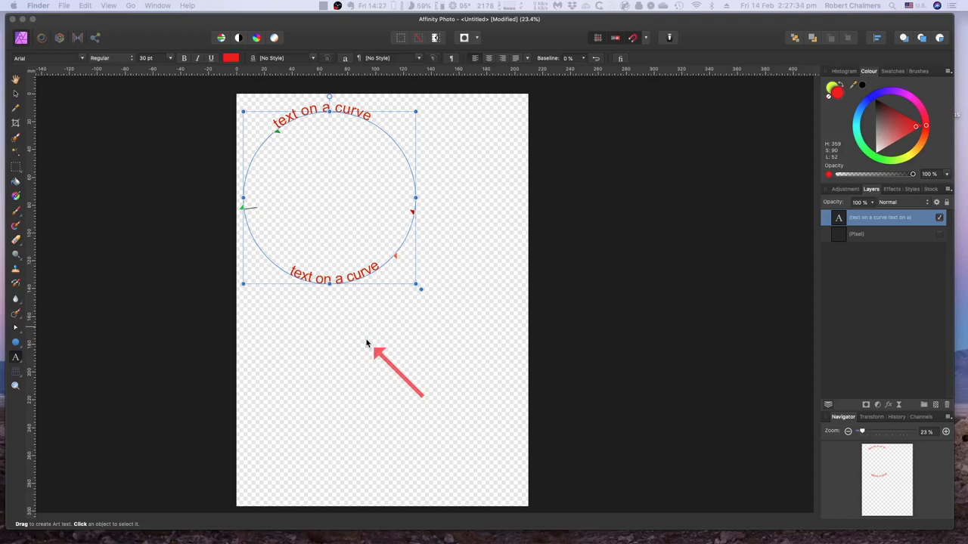
pyautogui.moveTo(364, 334)
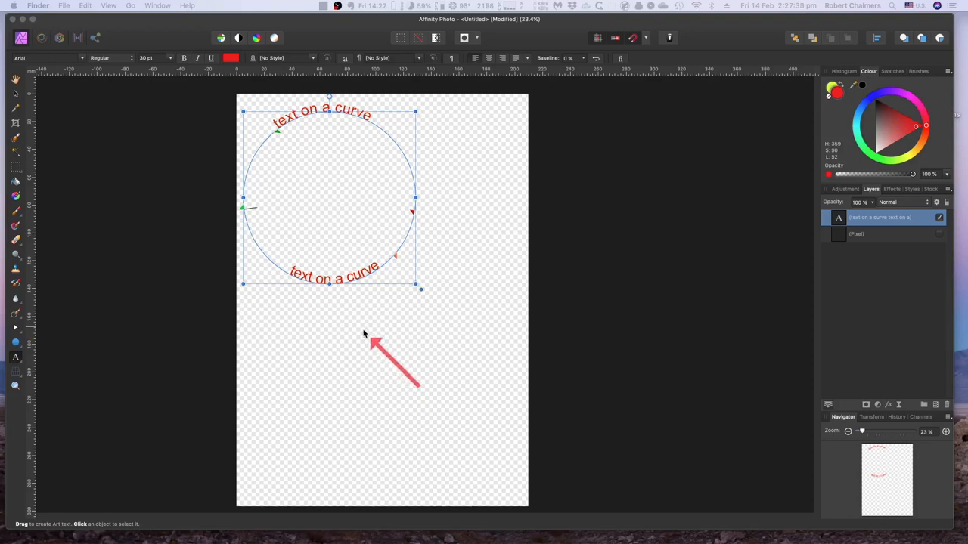
pyautogui.moveTo(363, 323)
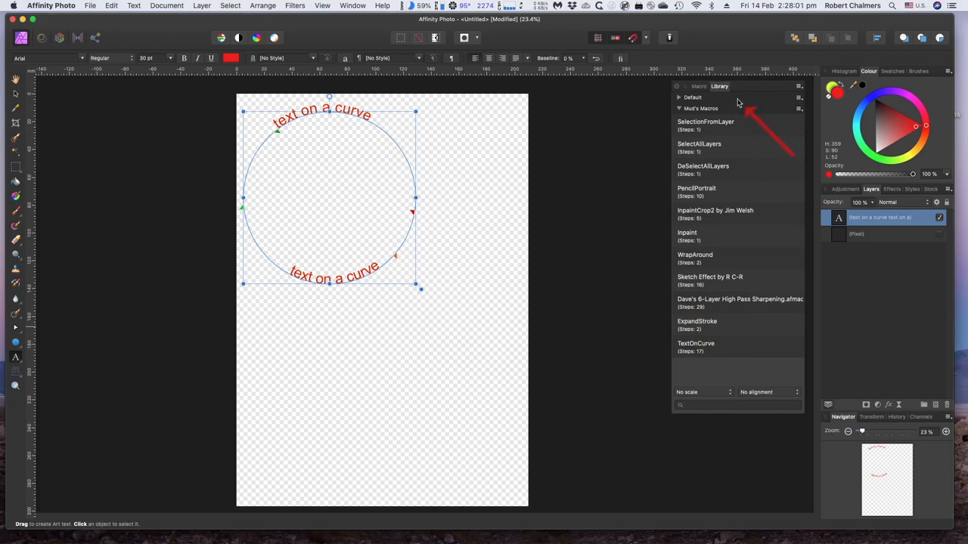
pyautogui.click(698, 85)
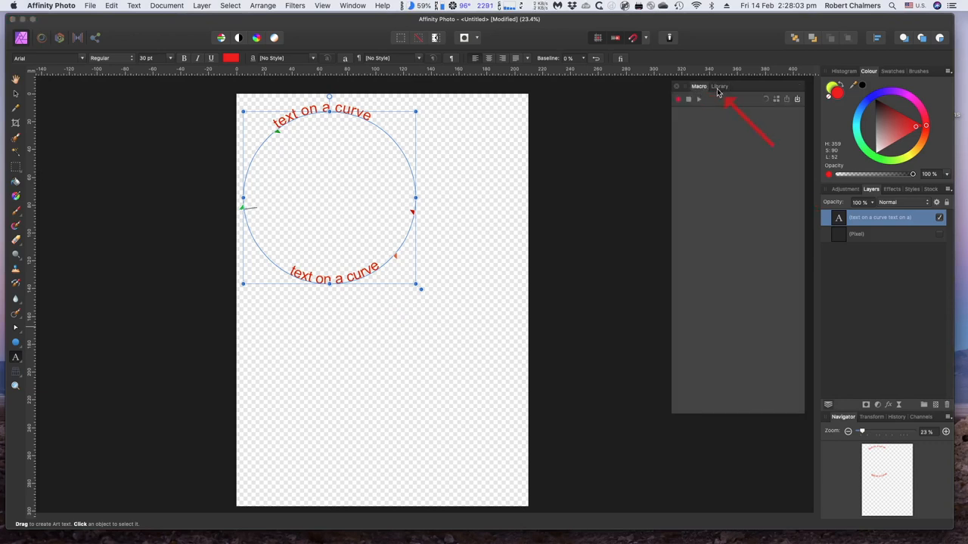
pyautogui.click(718, 86)
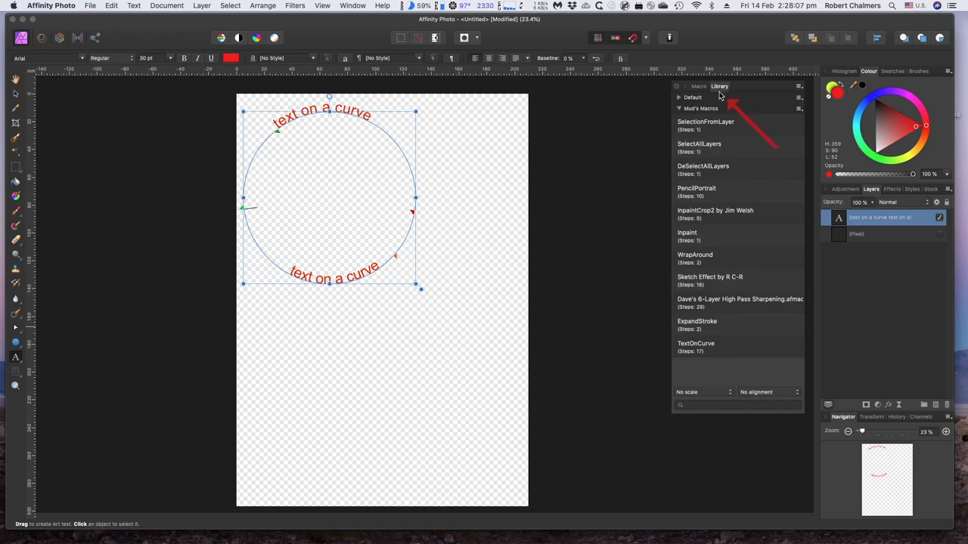
pyautogui.click(679, 109)
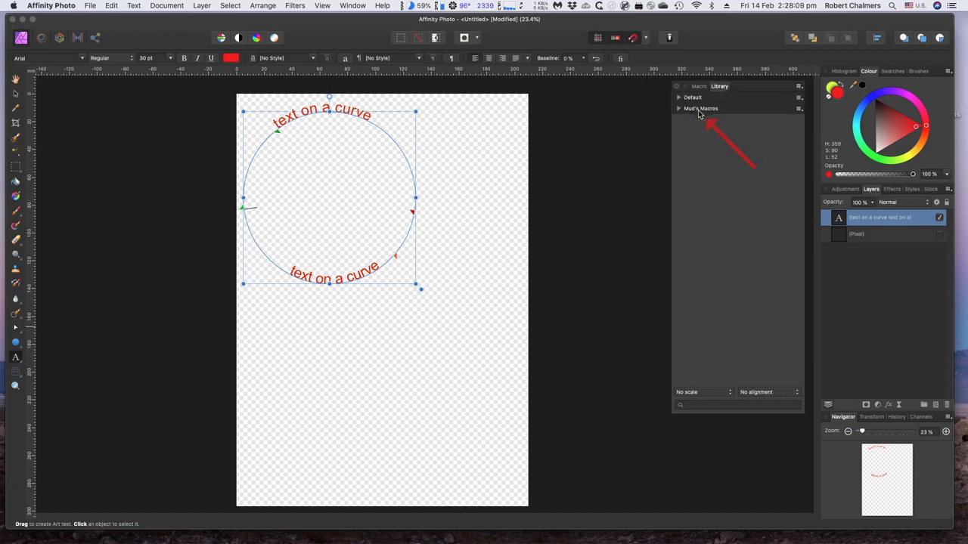
pyautogui.click(701, 109)
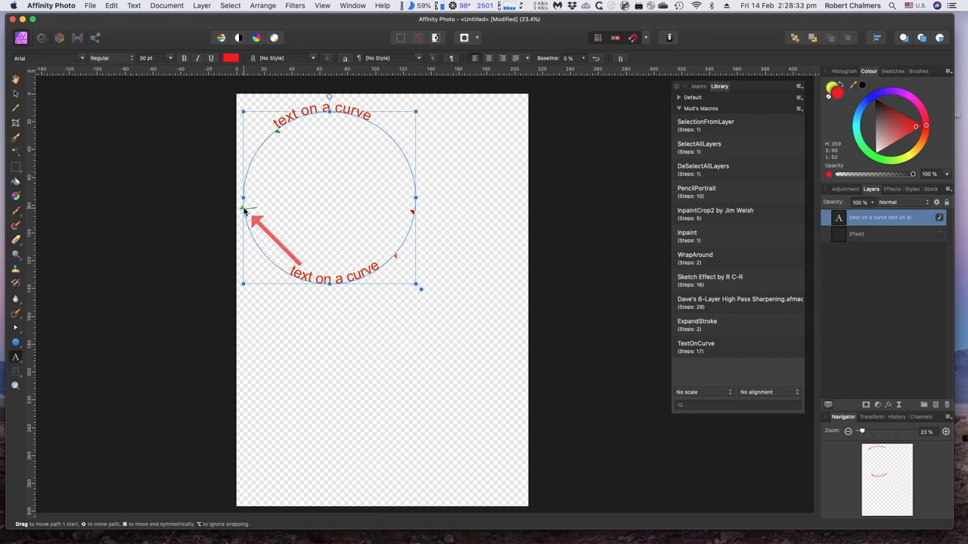
pyautogui.moveTo(244, 210); pyautogui.dragTo(279, 135)
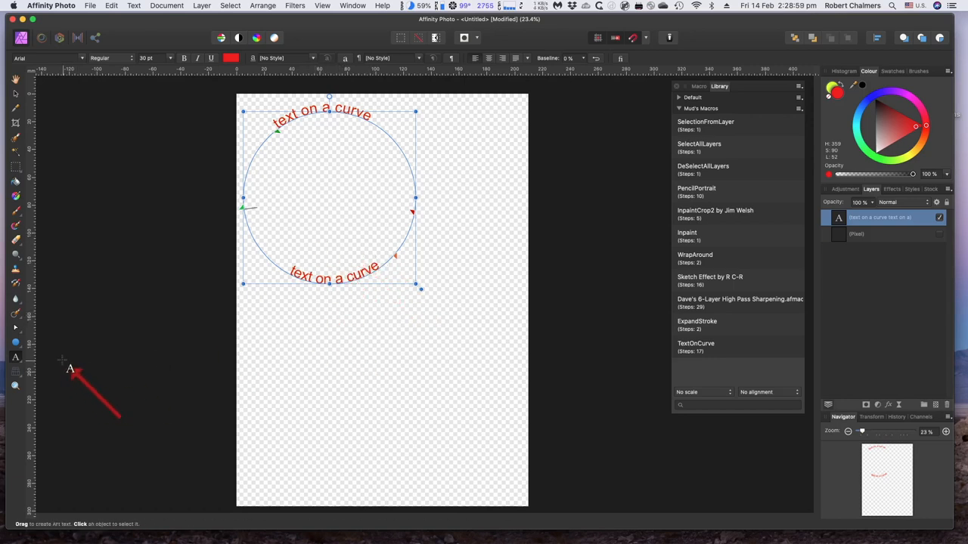
# Step: Draw an unfilled circle with the Ellipse Tool below the existing curved red text
pyautogui.click(15, 341)
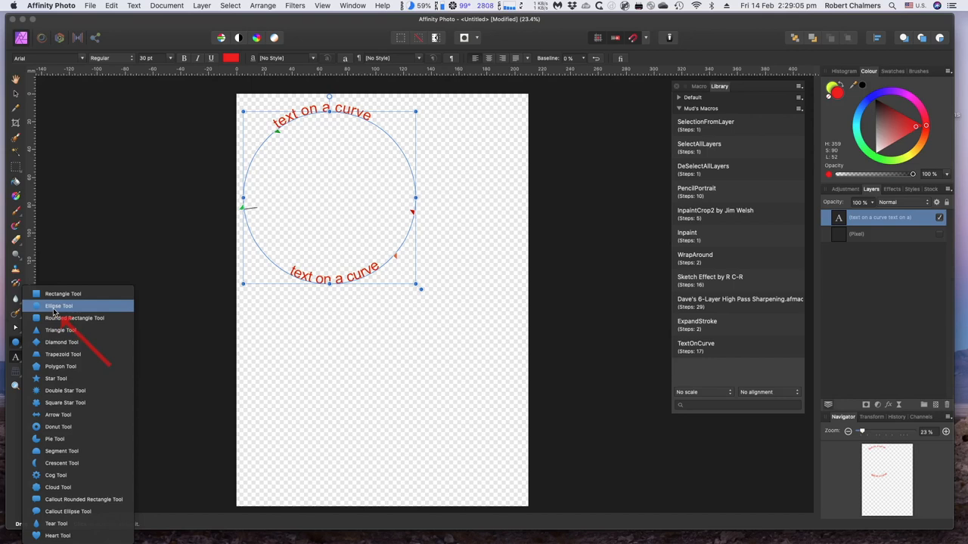
pyautogui.click(57, 306)
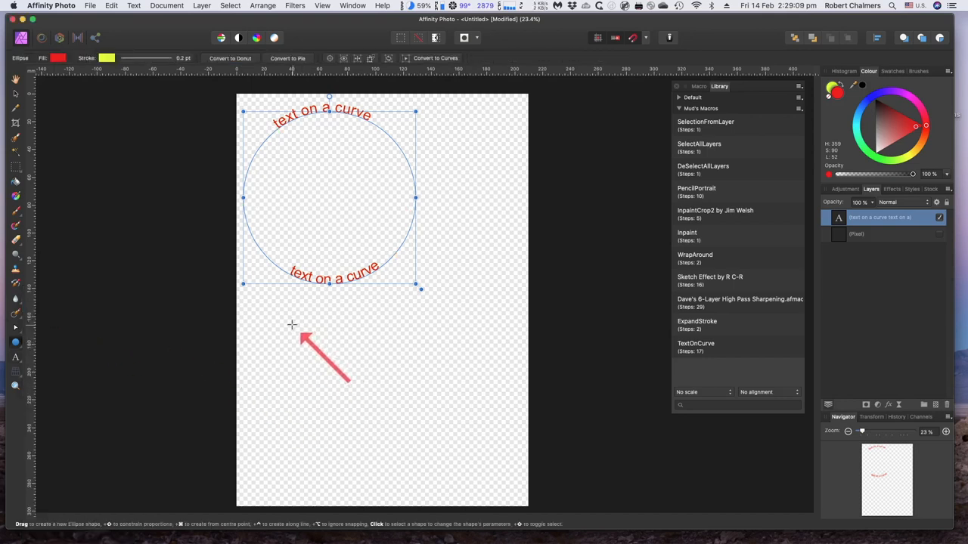
pyautogui.moveTo(290, 325); pyautogui.dragTo(408, 401)
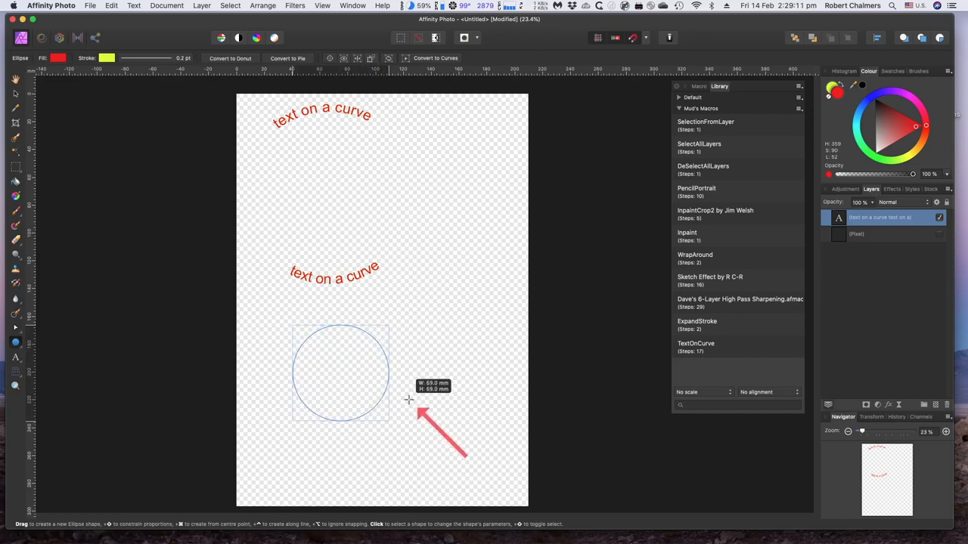
pyautogui.moveTo(295, 330); pyautogui.dragTo(387, 424)
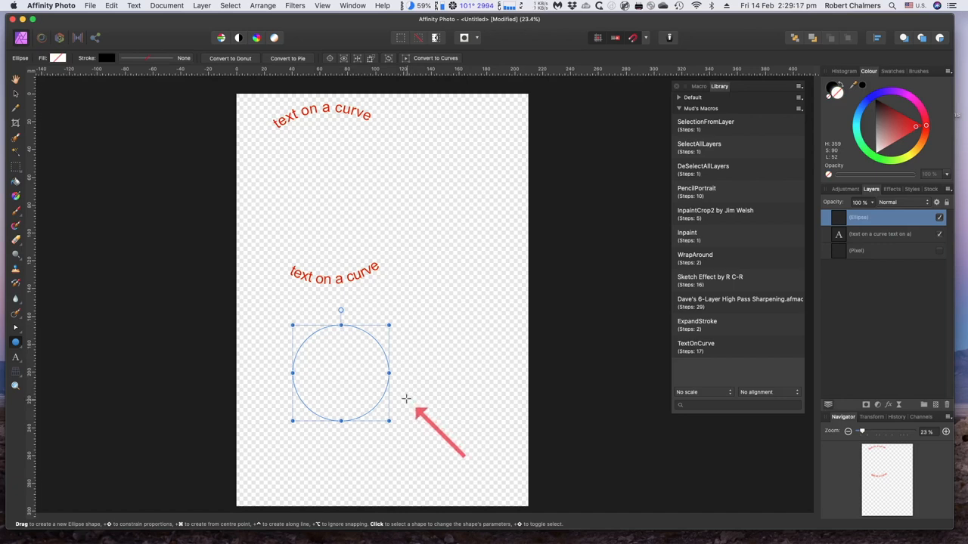
pyautogui.click(58, 57)
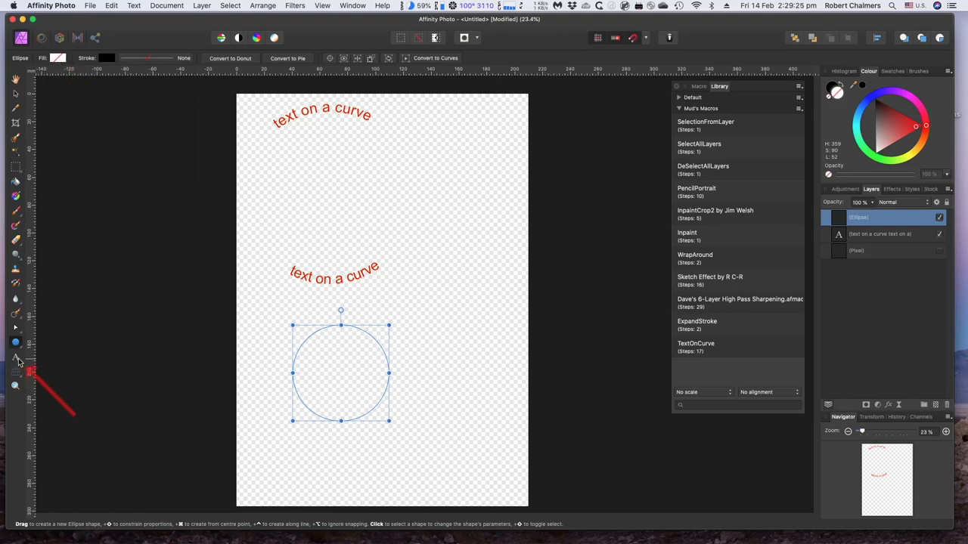
# Step: Switch to the Artistic Text Tool ready to wrap text onto the lower circle
pyautogui.click(15, 356)
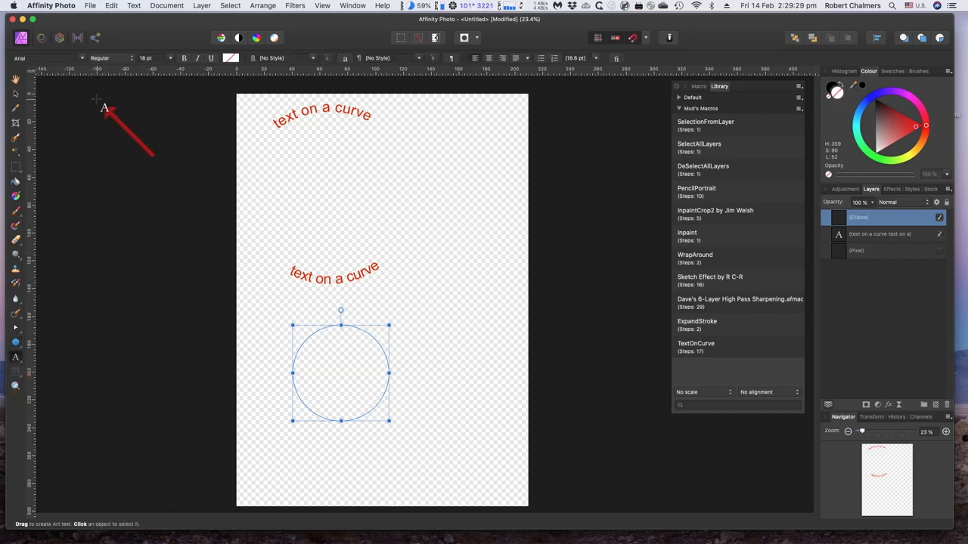
pyautogui.moveTo(693, 348)
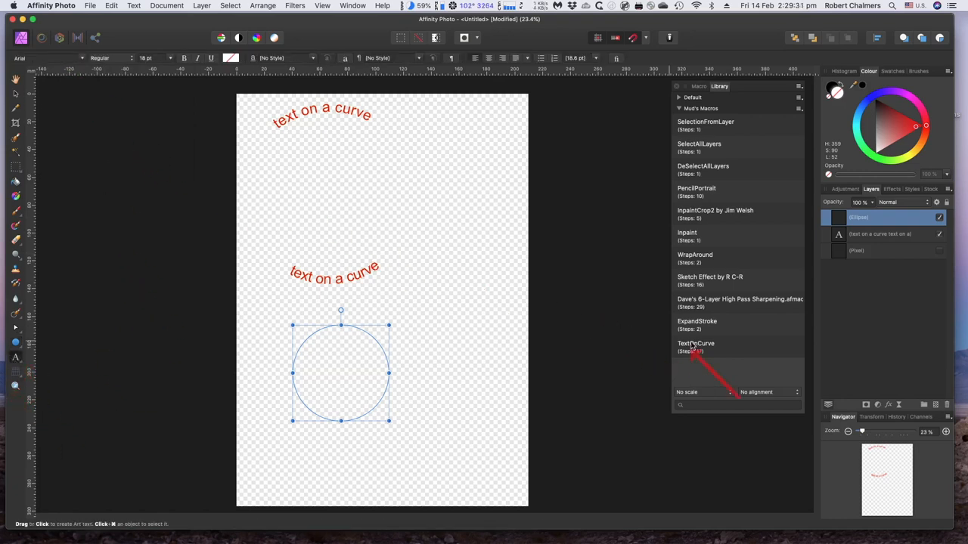
pyautogui.moveTo(714, 351)
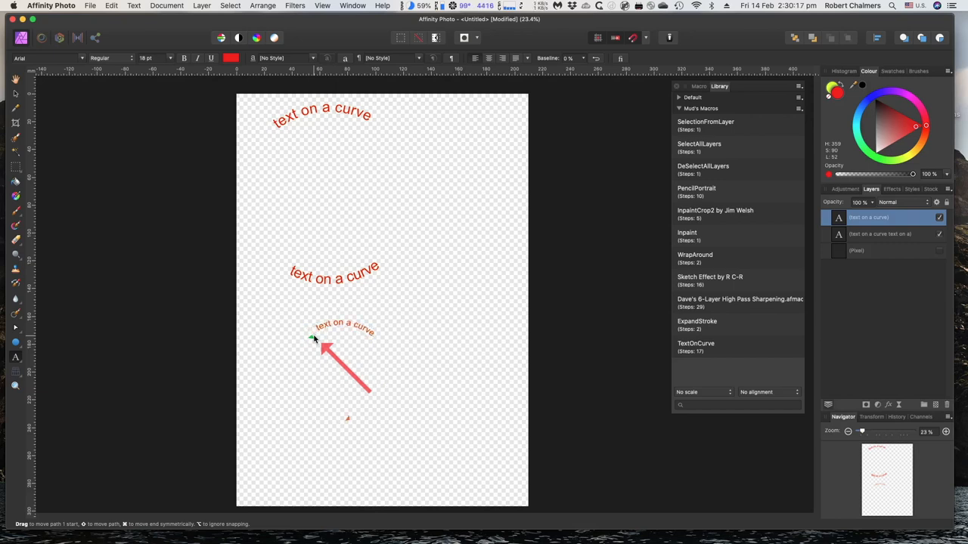
# Step: Select the new curved text and drag its start handle around to the circle's top
pyautogui.click(316, 339)
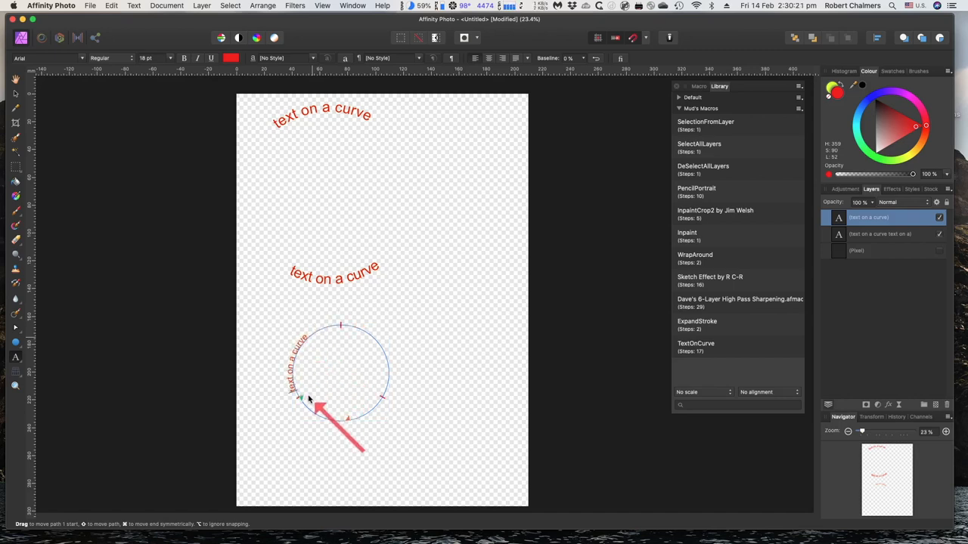
pyautogui.moveTo(305, 396); pyautogui.dragTo(351, 415)
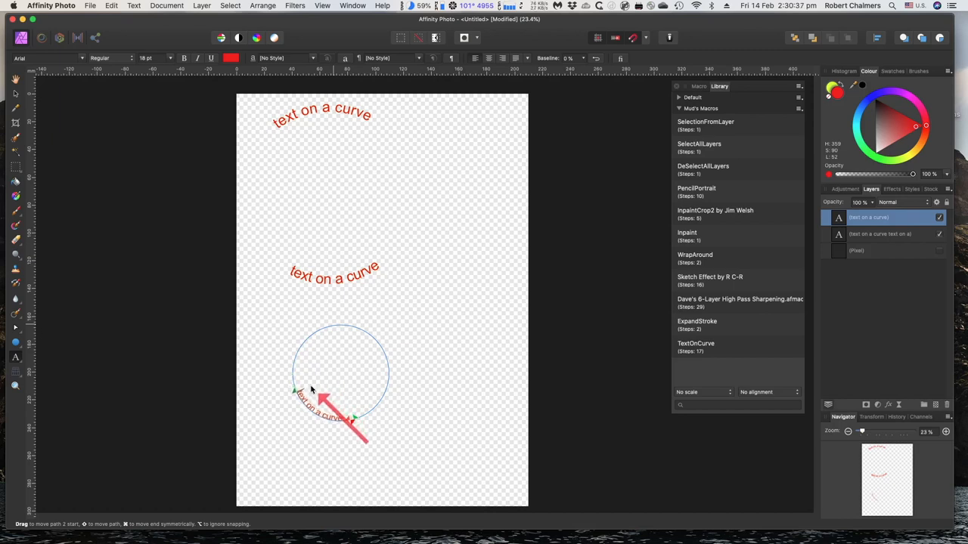
pyautogui.moveTo(340, 400); pyautogui.dragTo(330, 416)
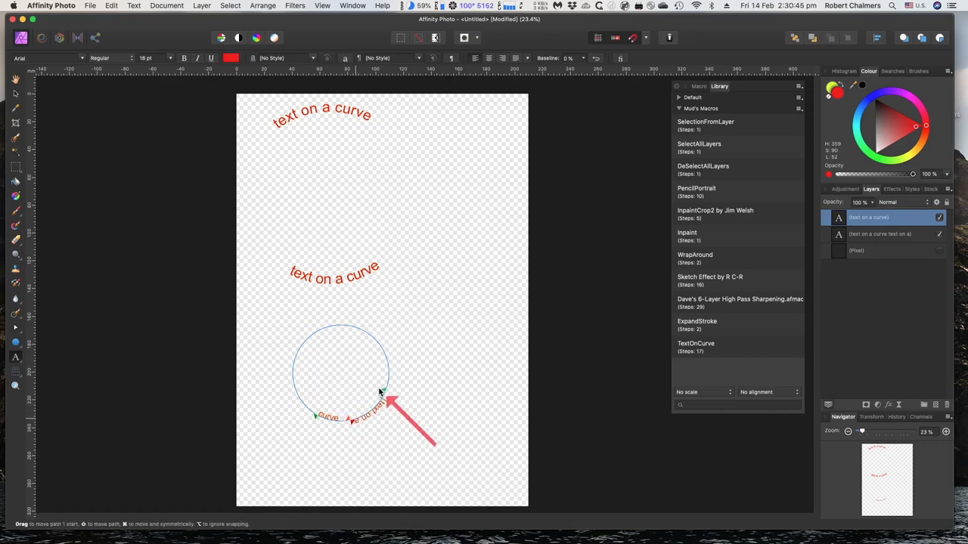
pyautogui.moveTo(370, 408); pyautogui.dragTo(385, 360)
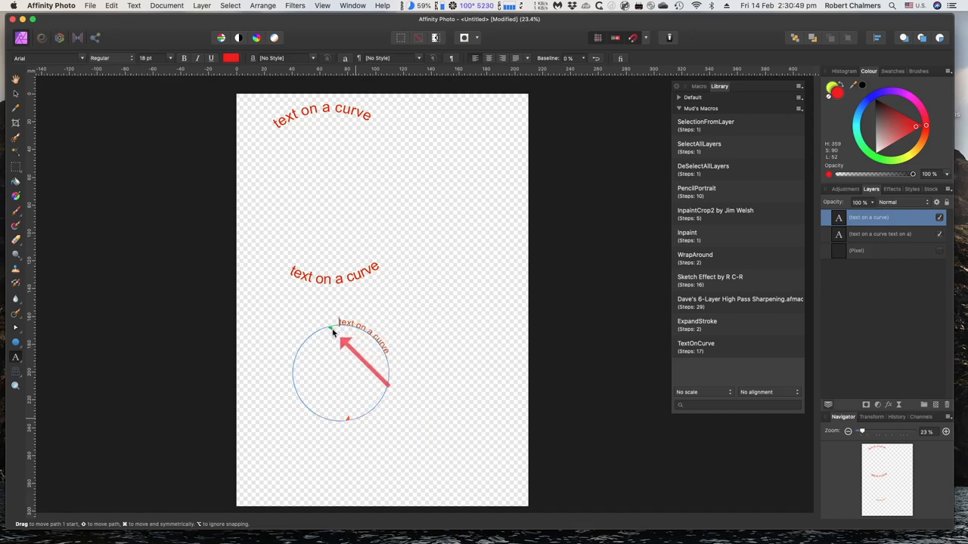
pyautogui.moveTo(332, 330); pyautogui.dragTo(320, 355)
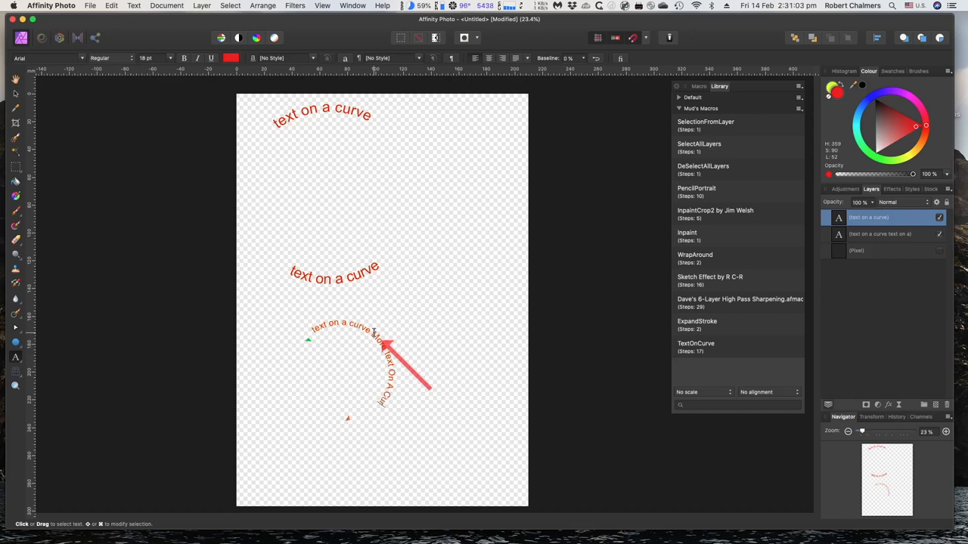
# Step: Position 'More text On A Curve' so it runs along the lower circle's bottom arc
pyautogui.click(344, 325)
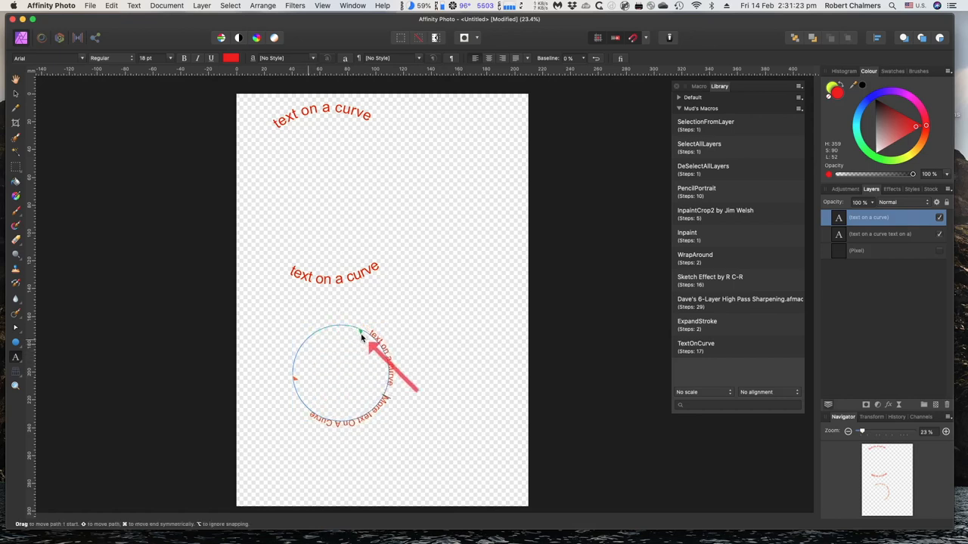
pyautogui.moveTo(361, 339); pyautogui.dragTo(378, 351)
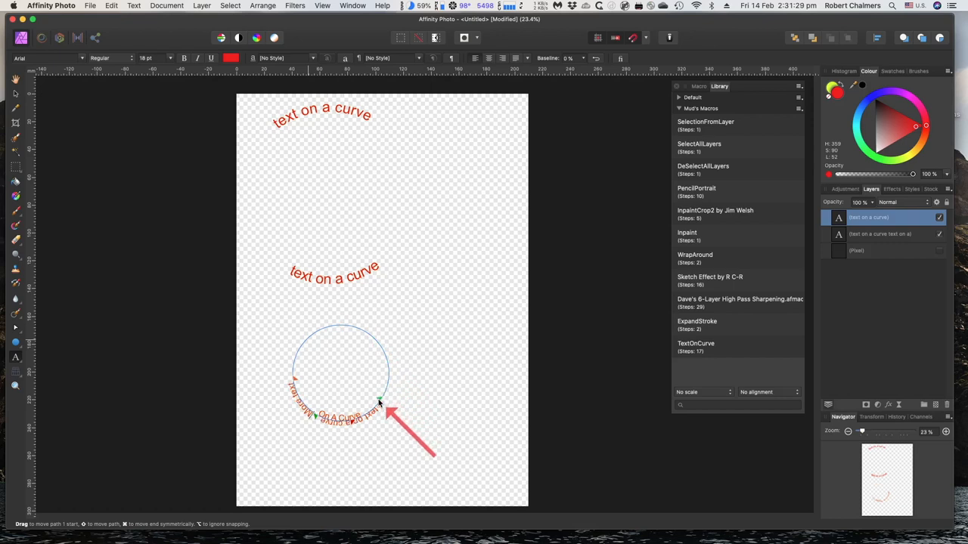
pyautogui.moveTo(381, 405); pyautogui.dragTo(371, 421)
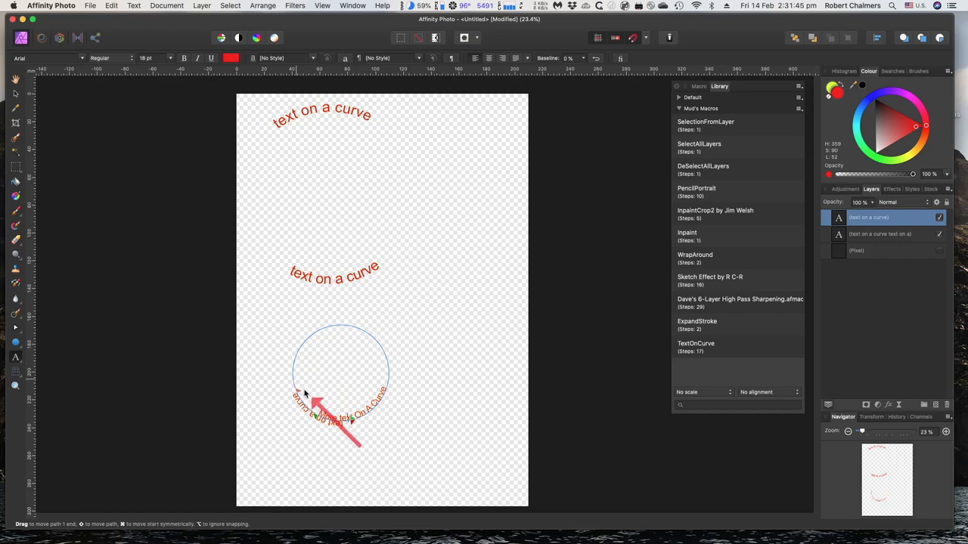
pyautogui.moveTo(345, 401); pyautogui.dragTo(314, 385)
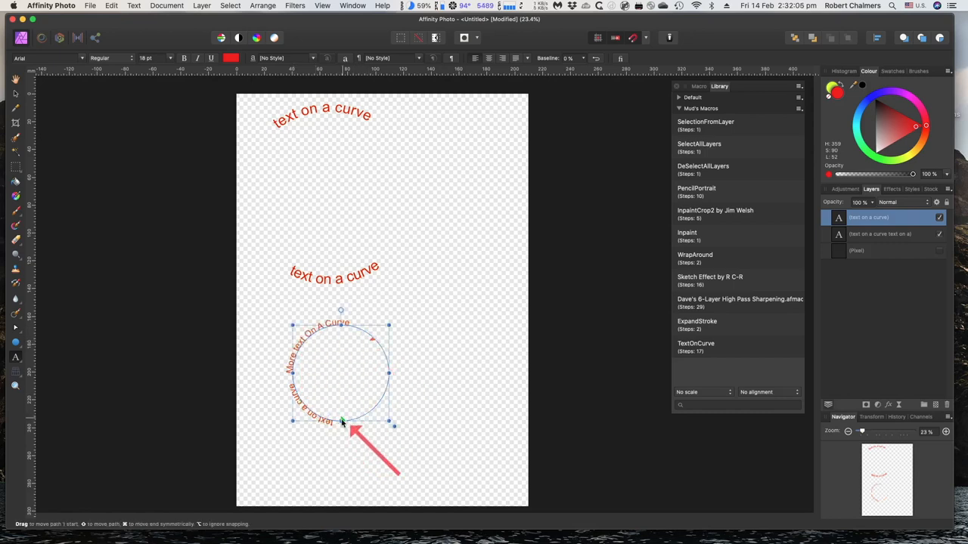
pyautogui.moveTo(340, 421); pyautogui.dragTo(315, 416)
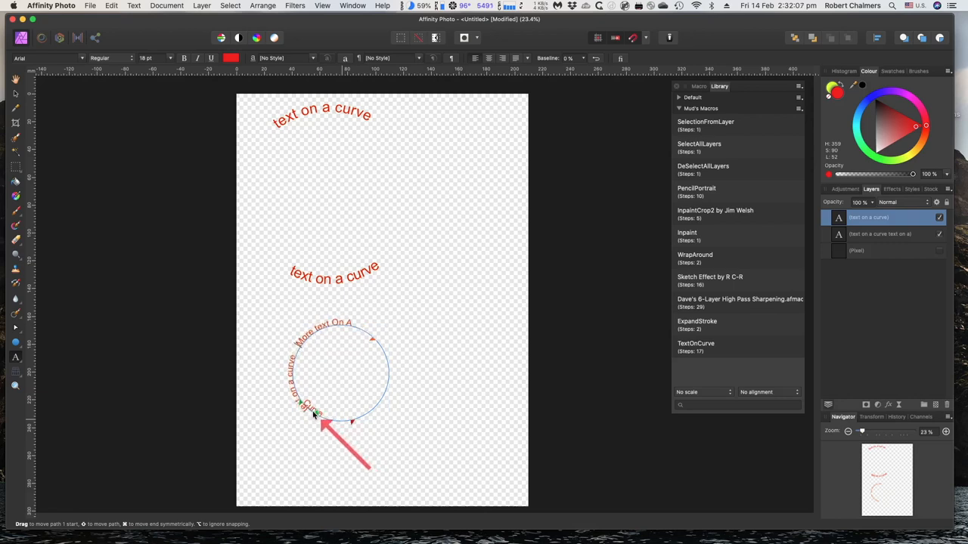
pyautogui.moveTo(318, 416); pyautogui.dragTo(300, 378)
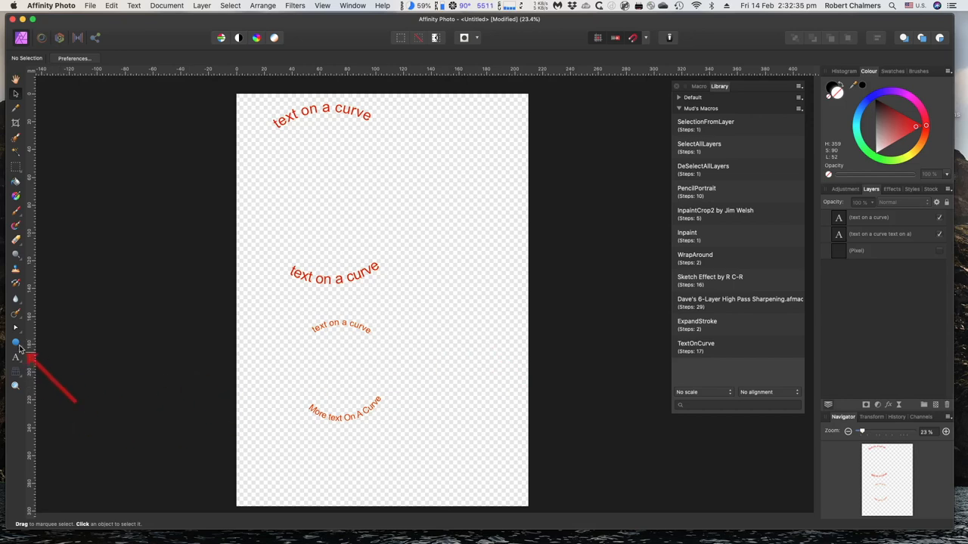
# Step: Draw a green-filled triangle beside the red text, then ready the Artistic Text Tool
pyautogui.click(15, 342)
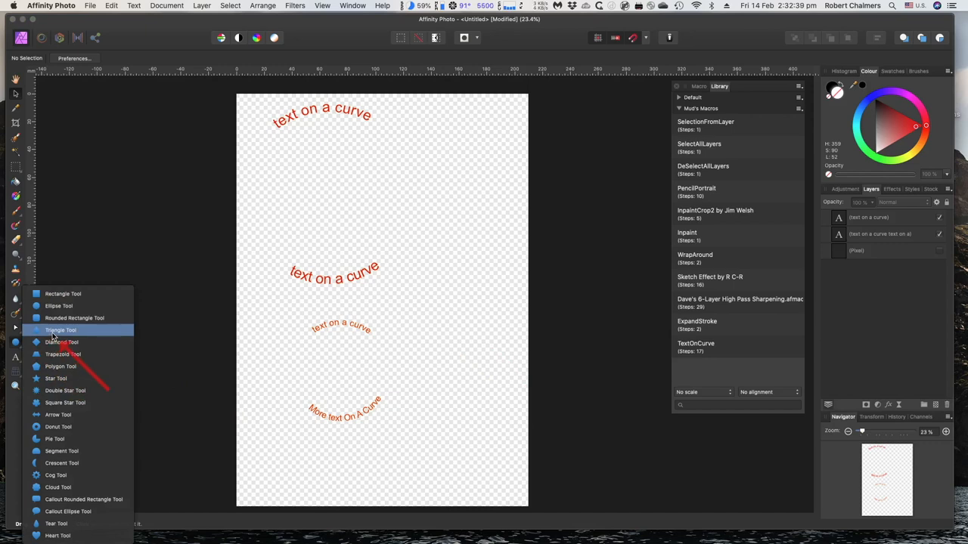
pyautogui.click(61, 329)
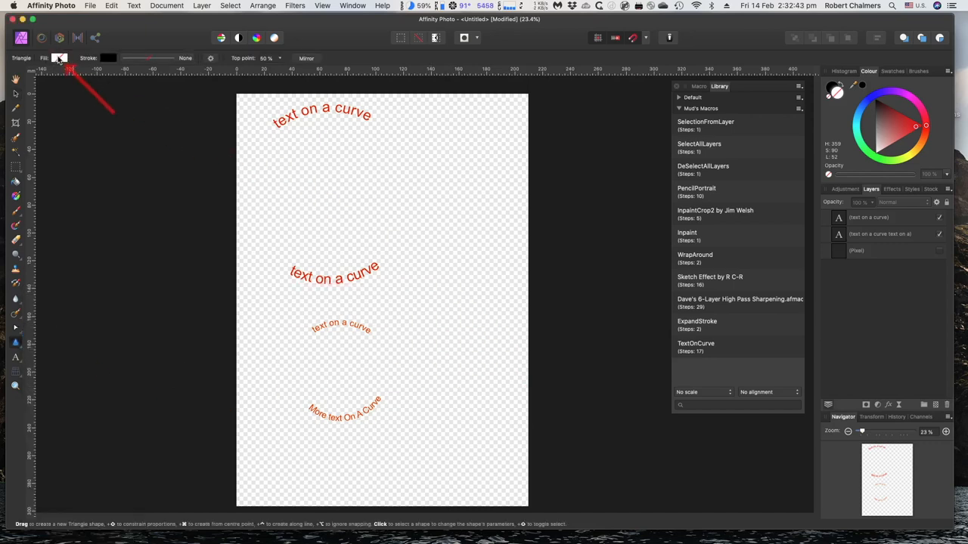
pyautogui.click(59, 58)
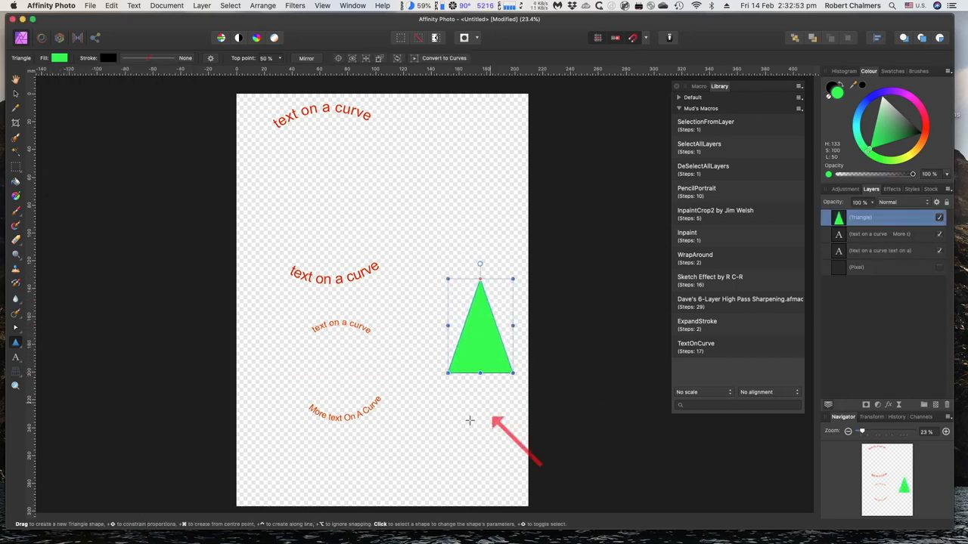
pyautogui.click(15, 357)
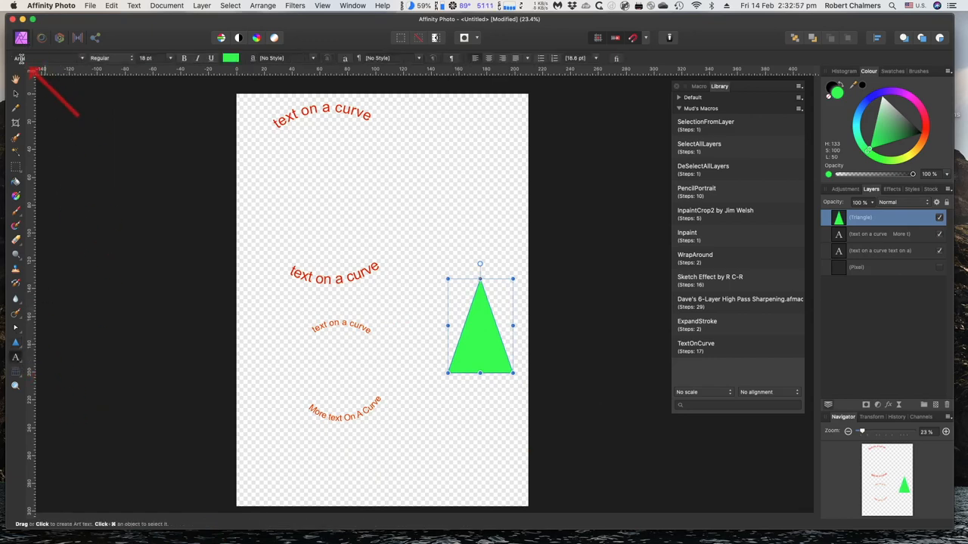
pyautogui.click(46, 58)
pyautogui.write('BadaBoom BB')
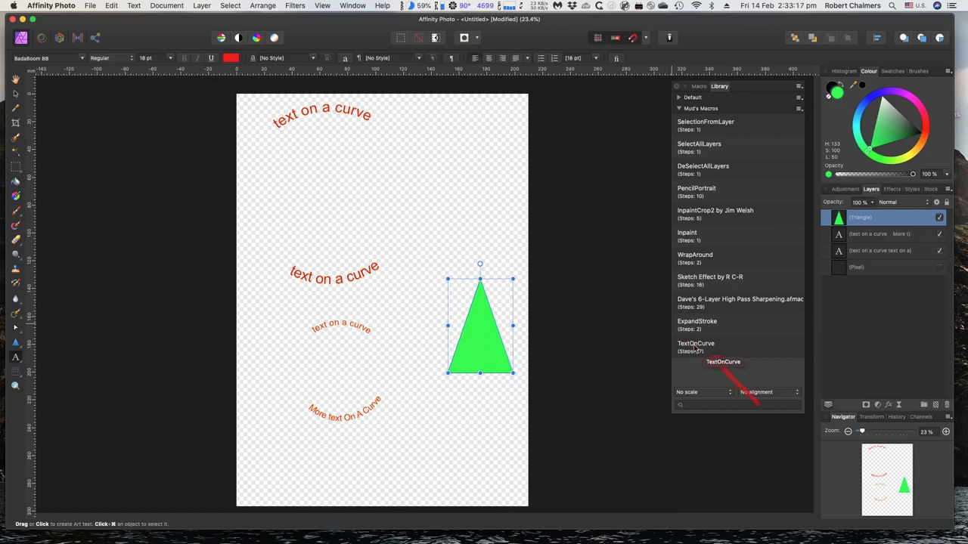
# Step: Set the text size to 20 pt and start new blue text beside the triangle
pyautogui.click(163, 58)
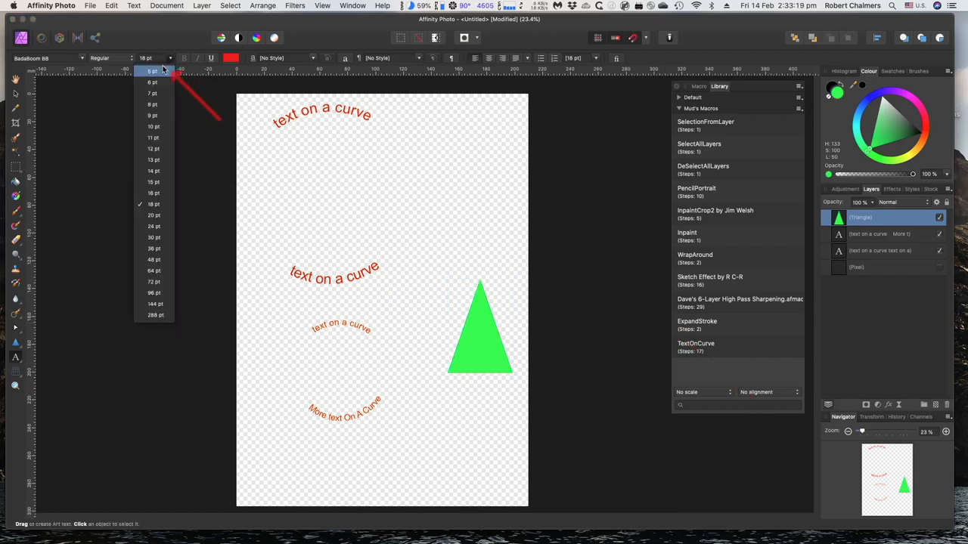
pyautogui.click(154, 214)
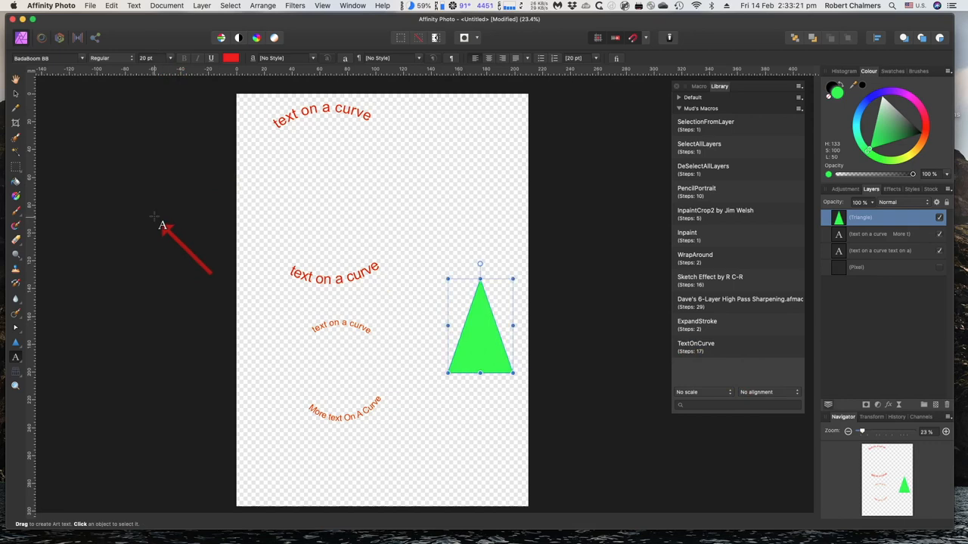
pyautogui.moveTo(155, 182)
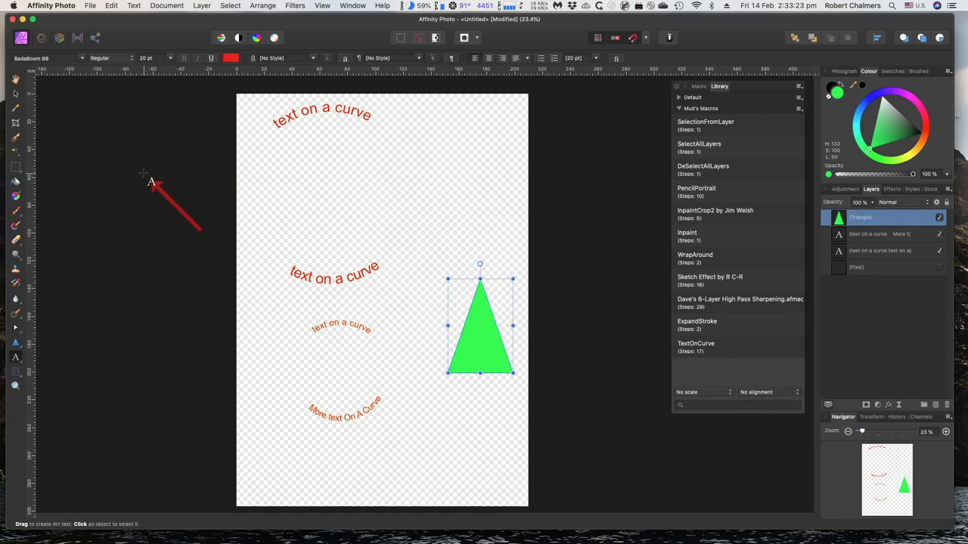
pyautogui.moveTo(562, 260)
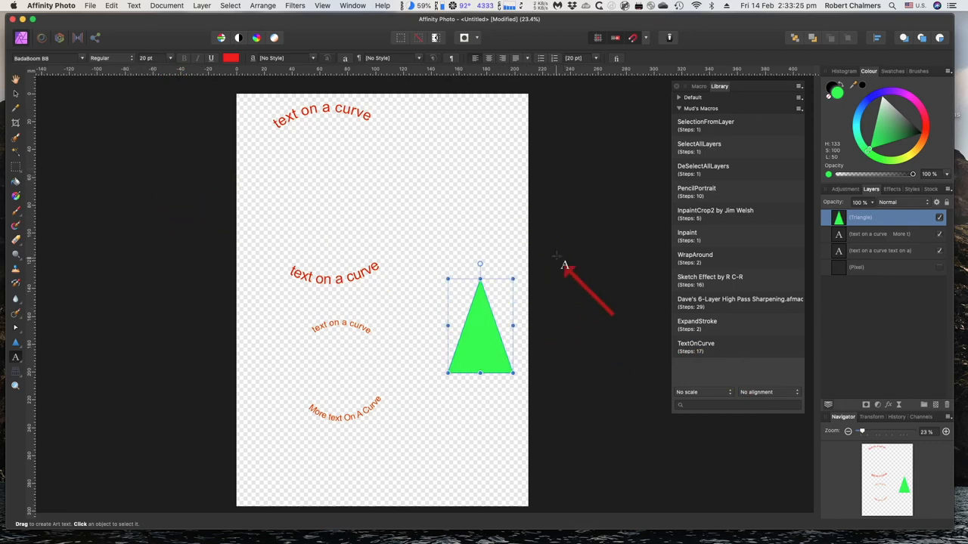
pyautogui.click(230, 57)
pyautogui.write('text on a curve')
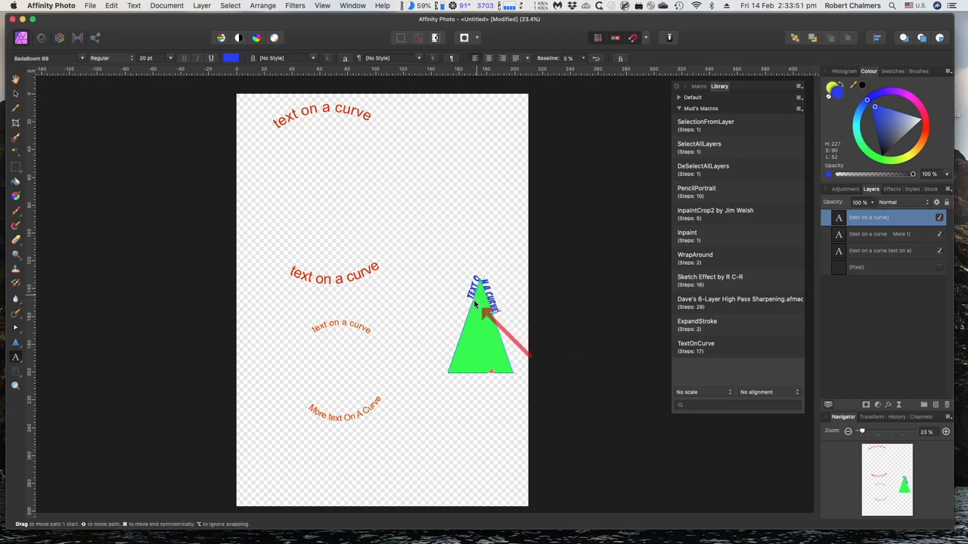
# Step: Slide the blue text to the triangle's right-hand side and deselect it
pyautogui.click(481, 302)
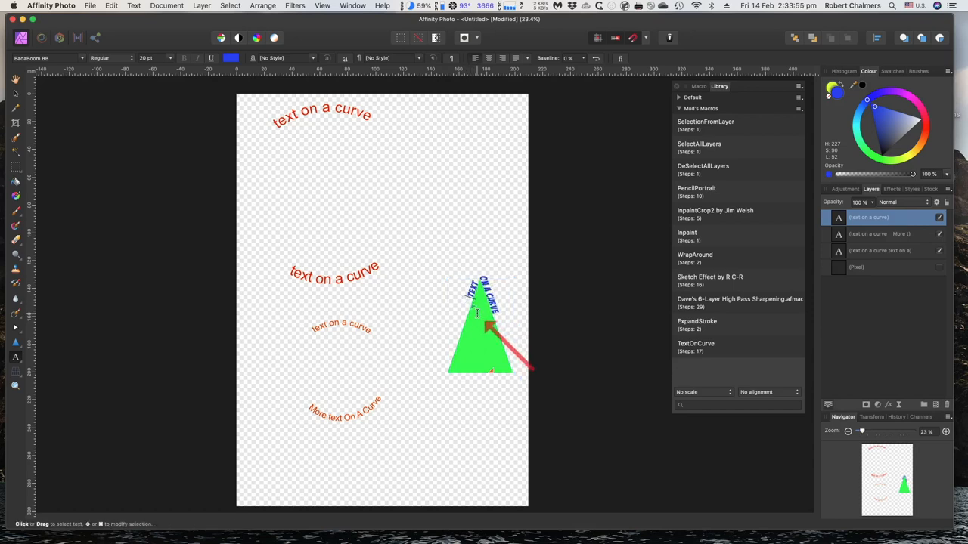
pyautogui.click(481, 326)
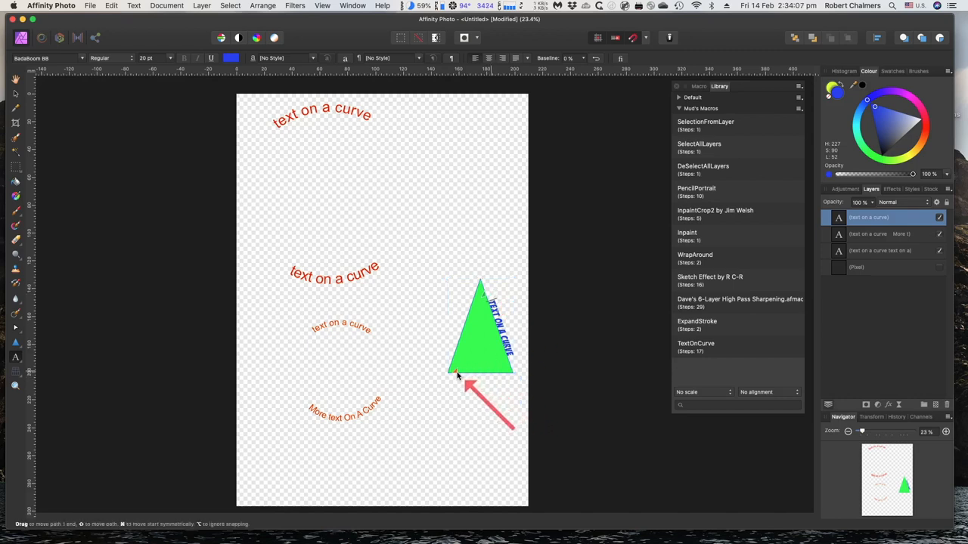
pyautogui.click(492, 325)
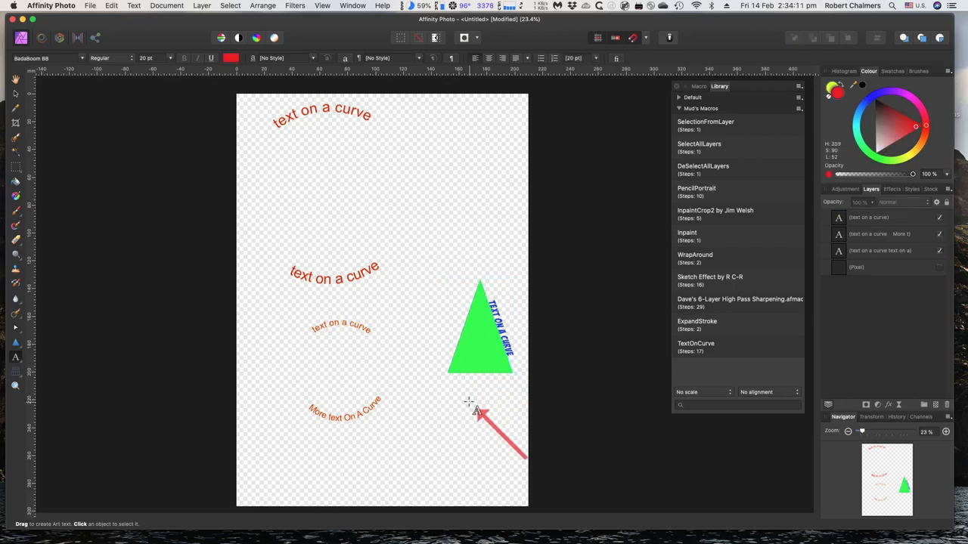
pyautogui.moveTo(762, 360)
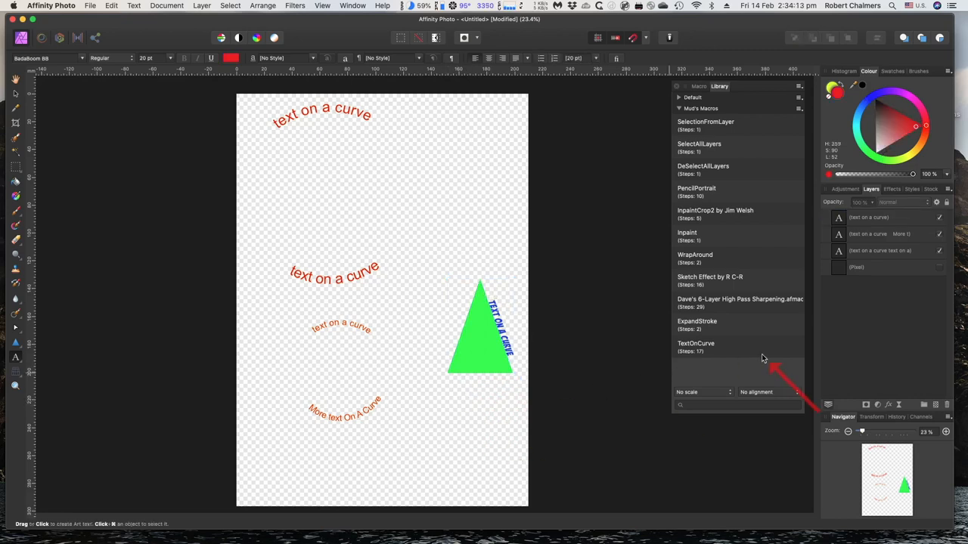
pyautogui.moveTo(739, 351)
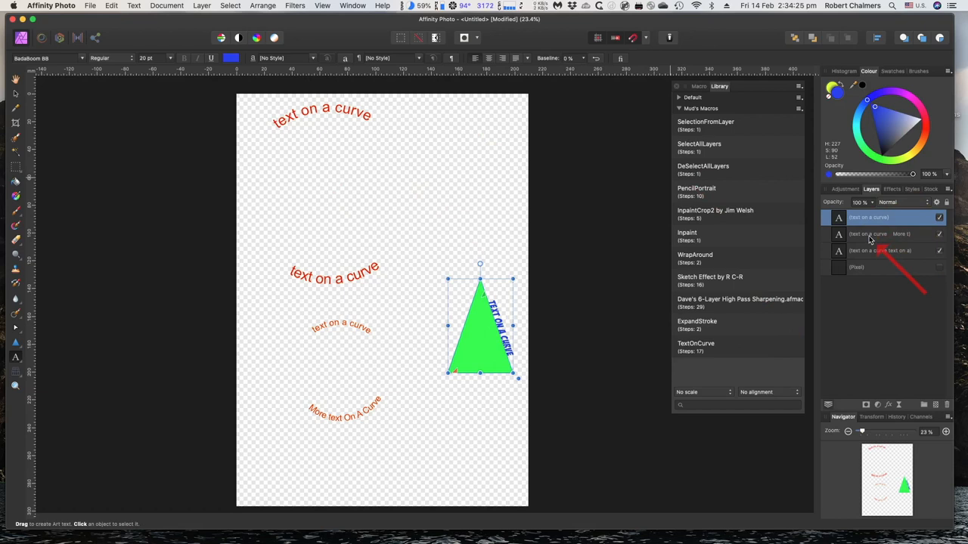
pyautogui.click(15, 94)
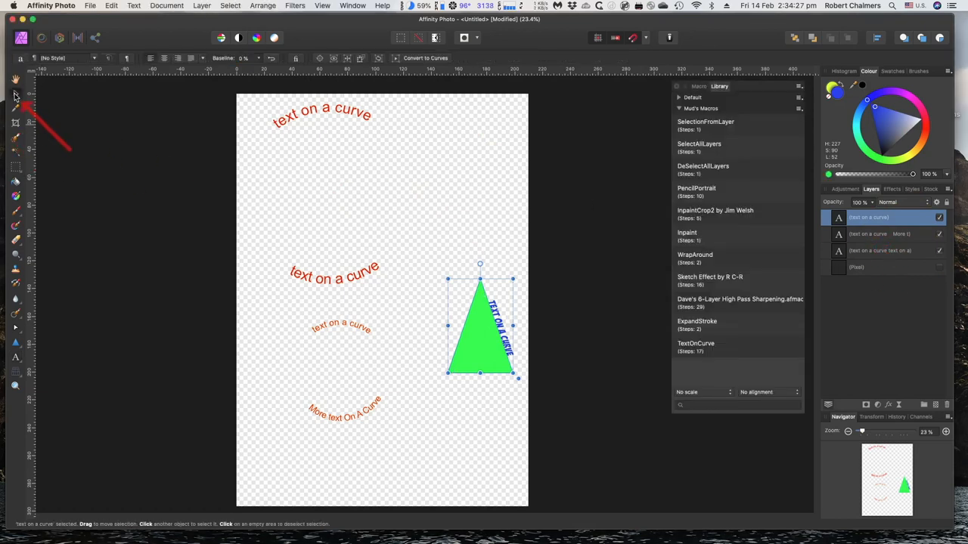
pyautogui.click(880, 233)
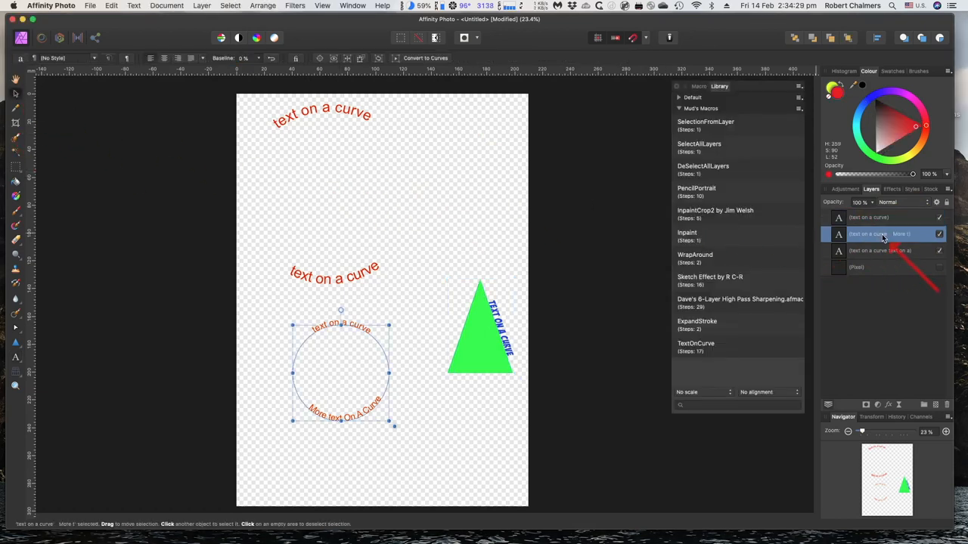
pyautogui.click(880, 251)
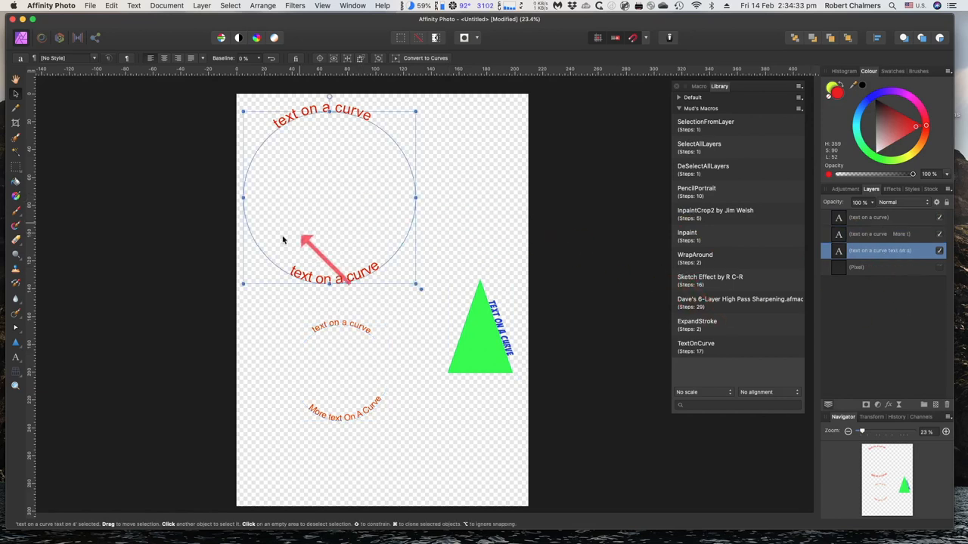
pyautogui.click(15, 357)
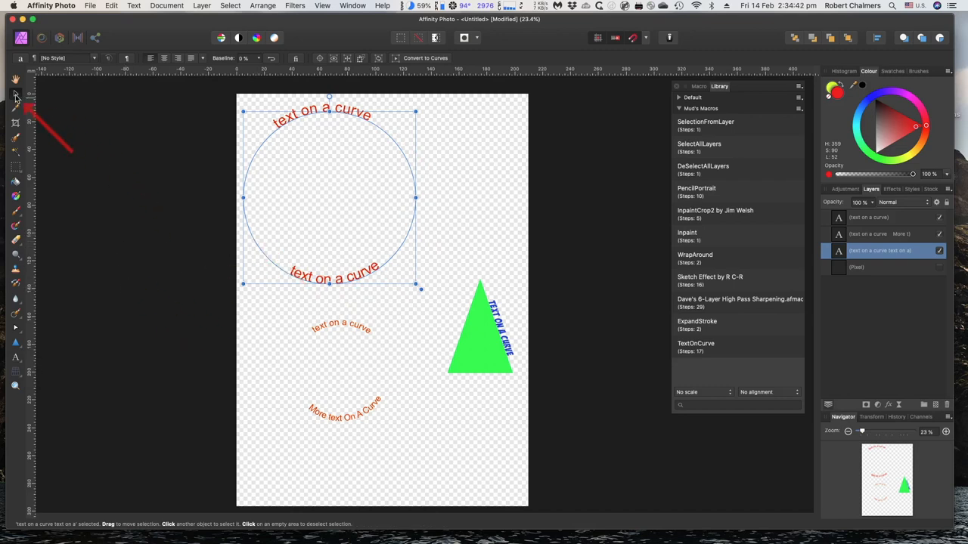
pyautogui.click(15, 357)
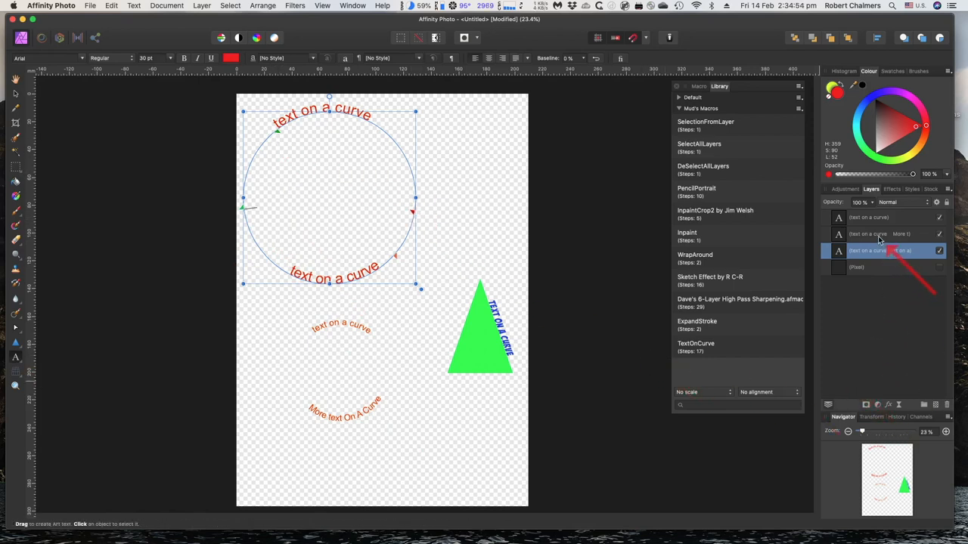
pyautogui.click(877, 233)
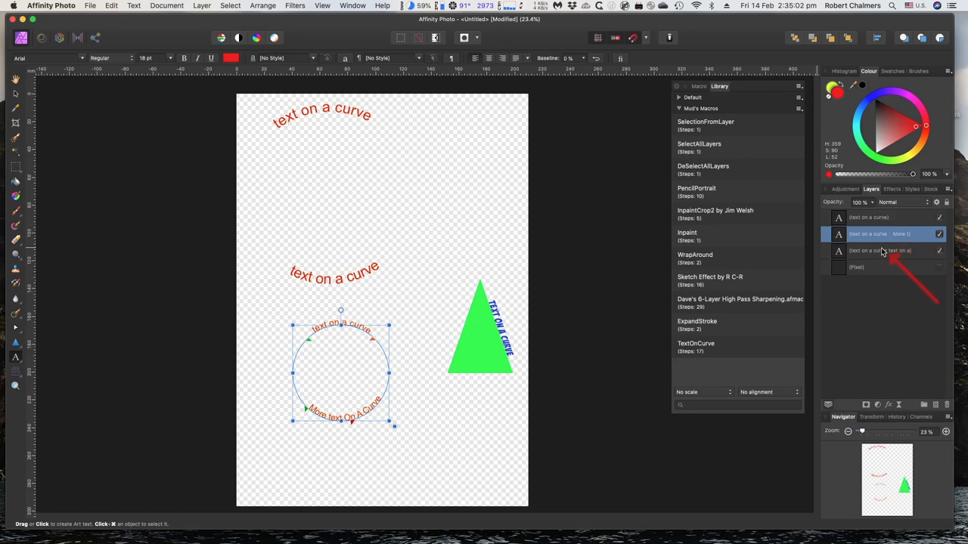
pyautogui.click(885, 251)
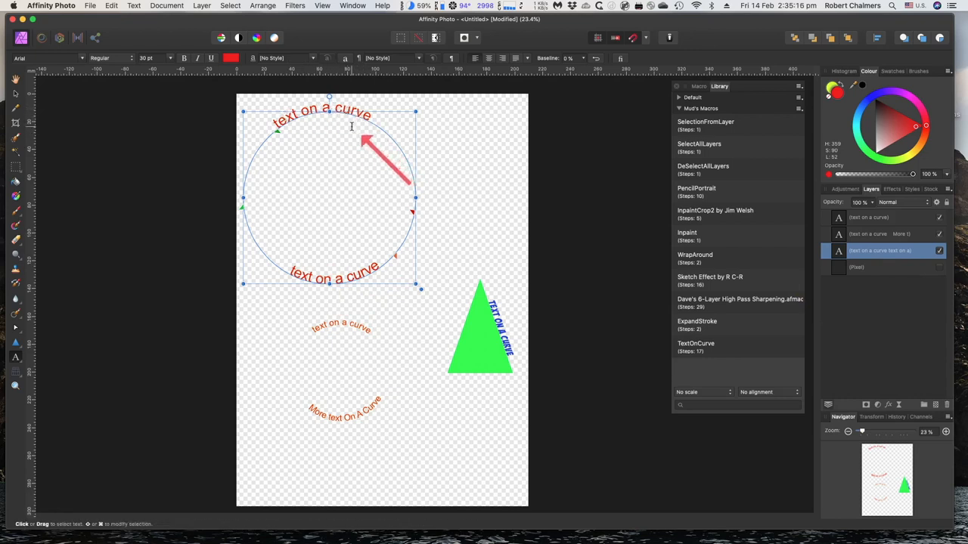
# Step: Drag the upper circle's text start leftward along its circular path
pyautogui.moveTo(386, 163); pyautogui.dragTo(314, 170)
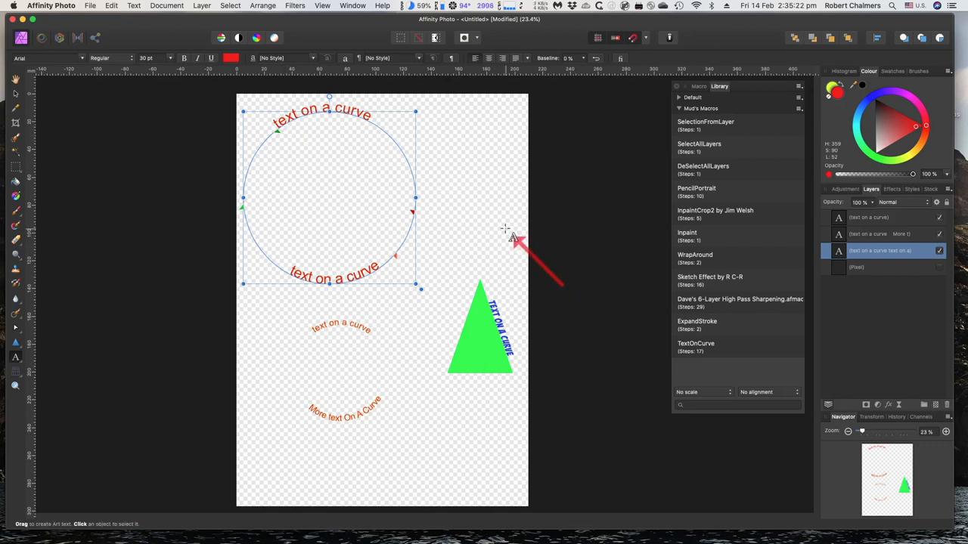
pyautogui.moveTo(465, 215)
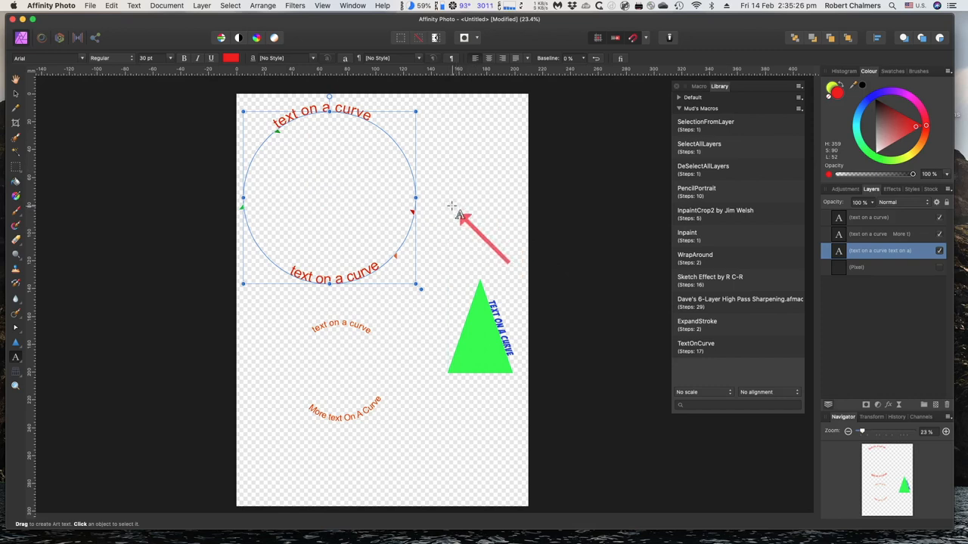
pyautogui.moveTo(753, 158)
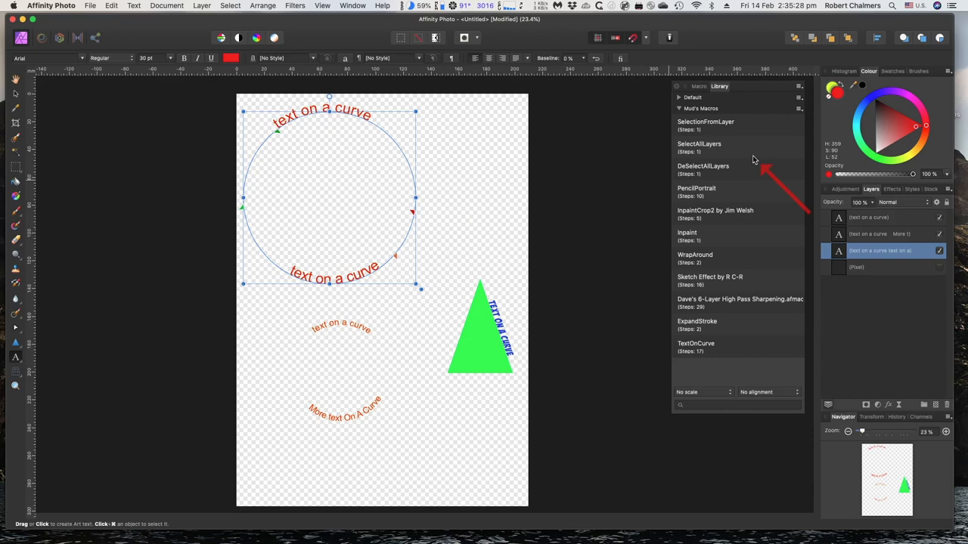
pyautogui.moveTo(744, 156)
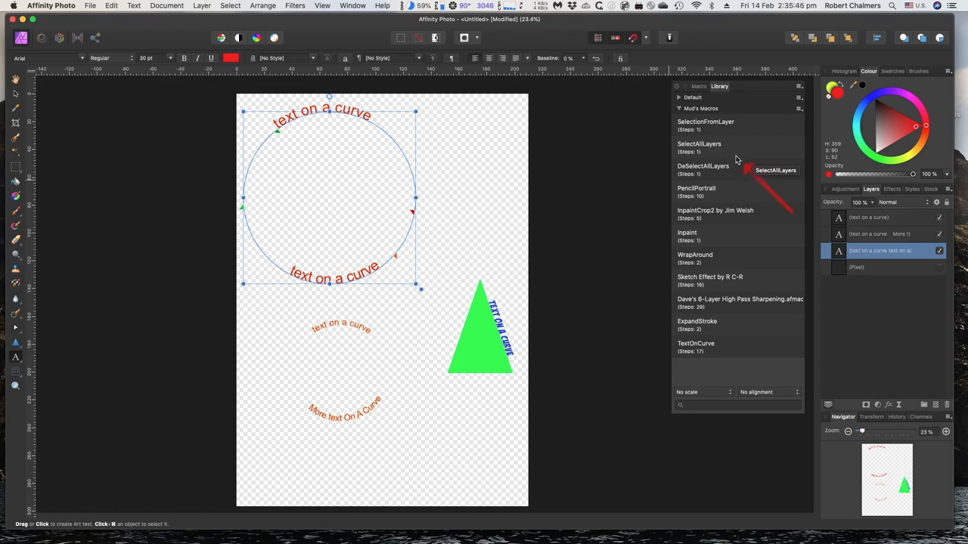
pyautogui.moveTo(729, 354)
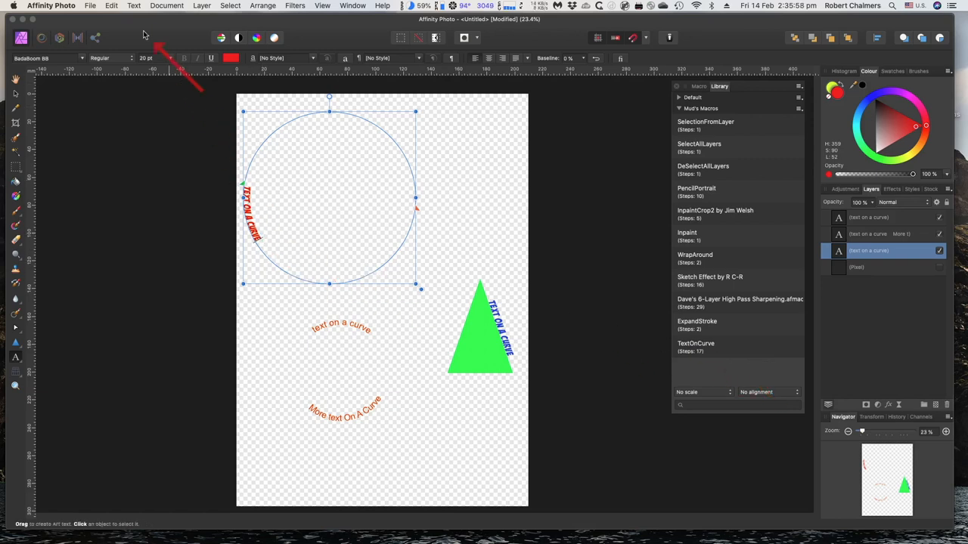
# Step: Undo TextOnCurve via the Edit menu, restoring the upper circle's text, and deselect
pyautogui.click(112, 6)
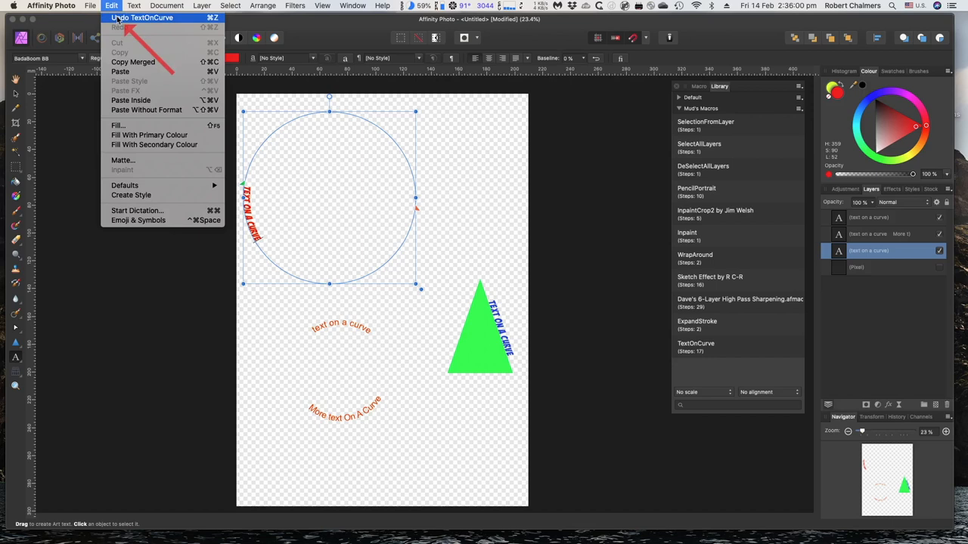
pyautogui.click(142, 18)
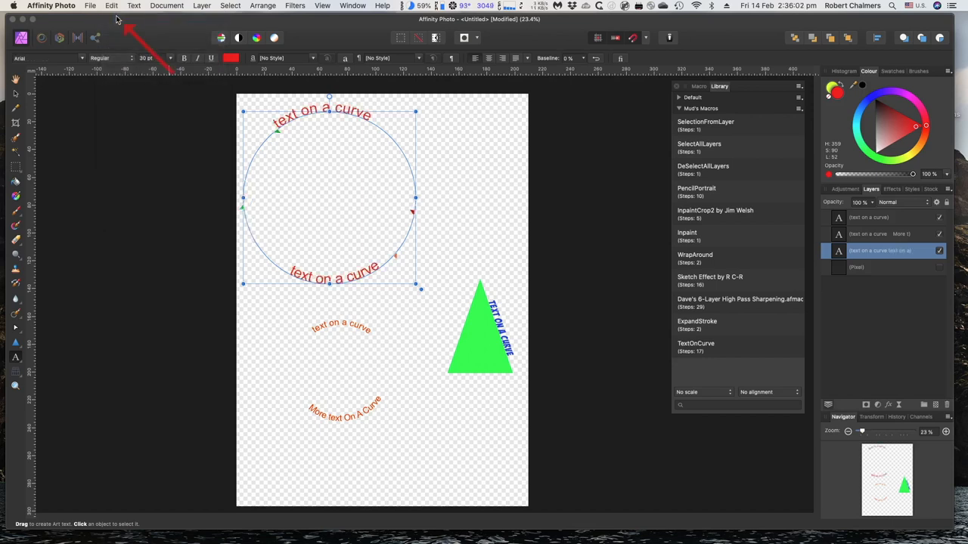
pyautogui.moveTo(466, 229)
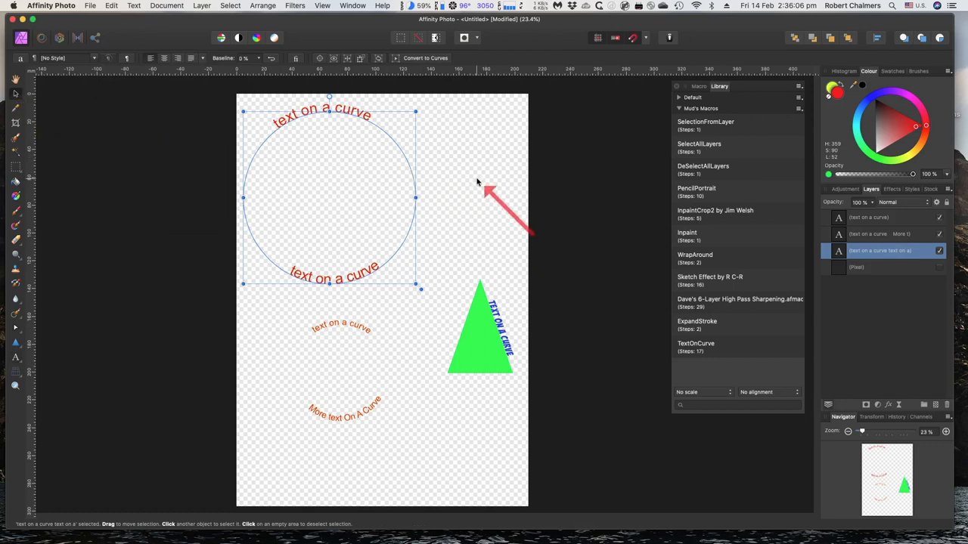
pyautogui.click(487, 197)
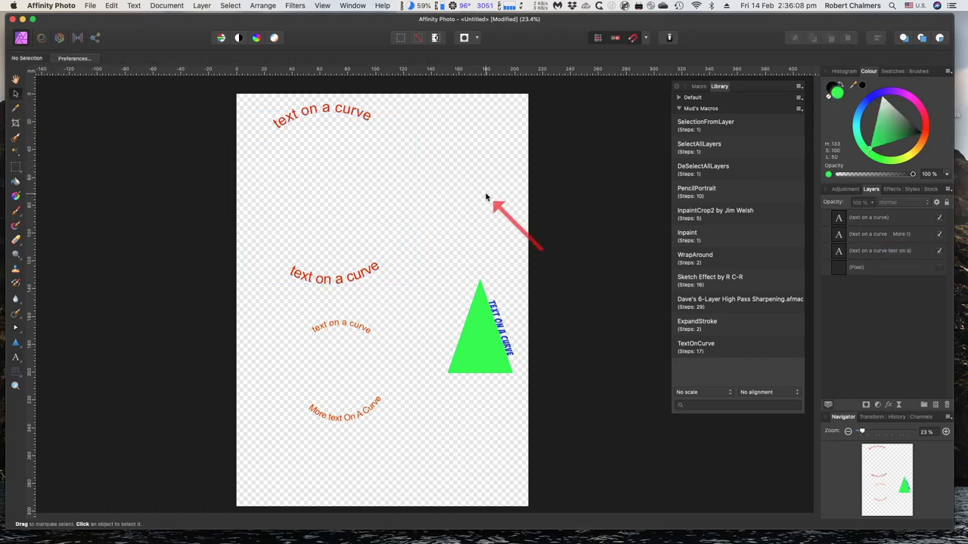